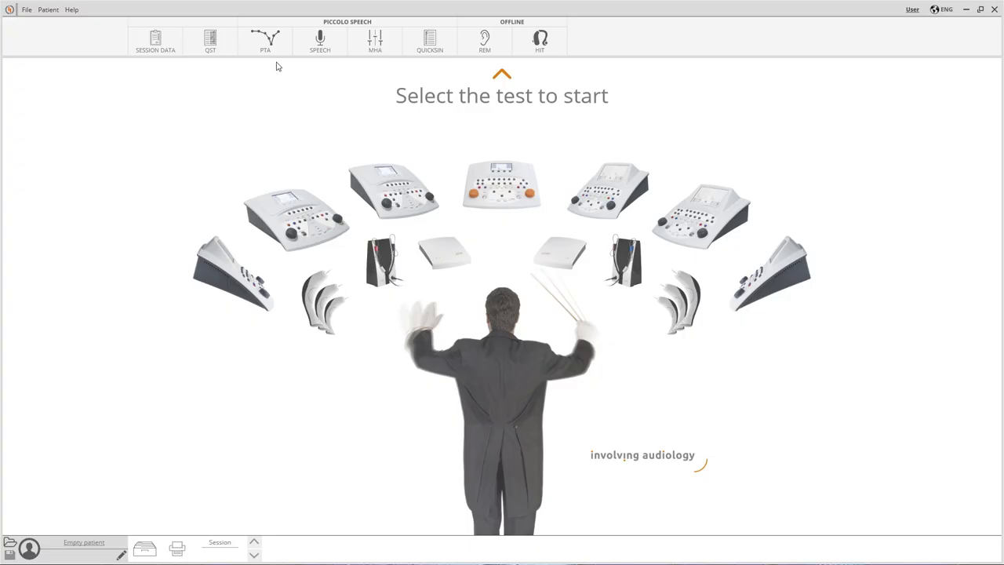
# - Open the pure tone audiometry (PTA) test from the test toolbar
pyautogui.click(265, 41)
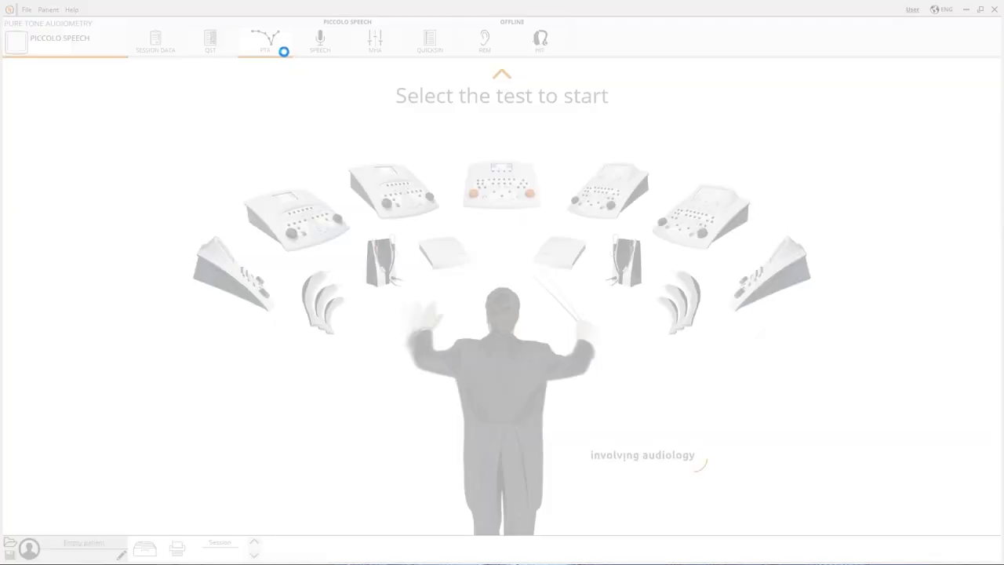
pyautogui.click(265, 40)
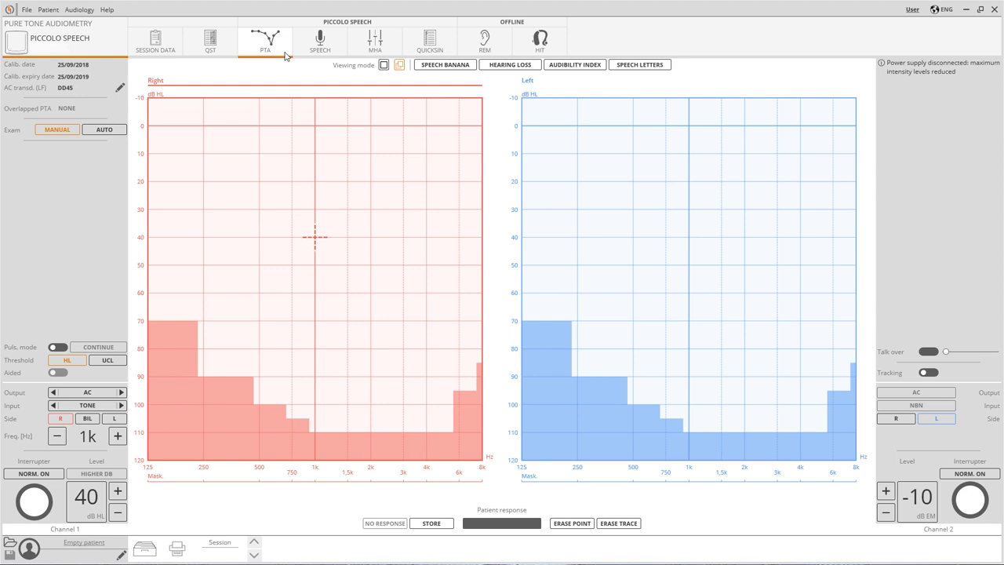
pyautogui.moveTo(289, 296)
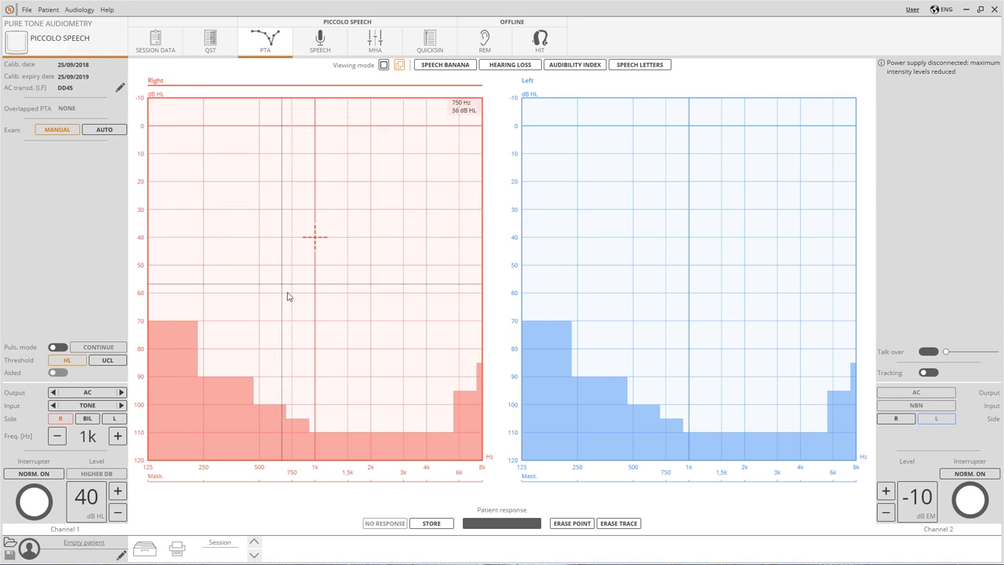
pyautogui.moveTo(722, 224)
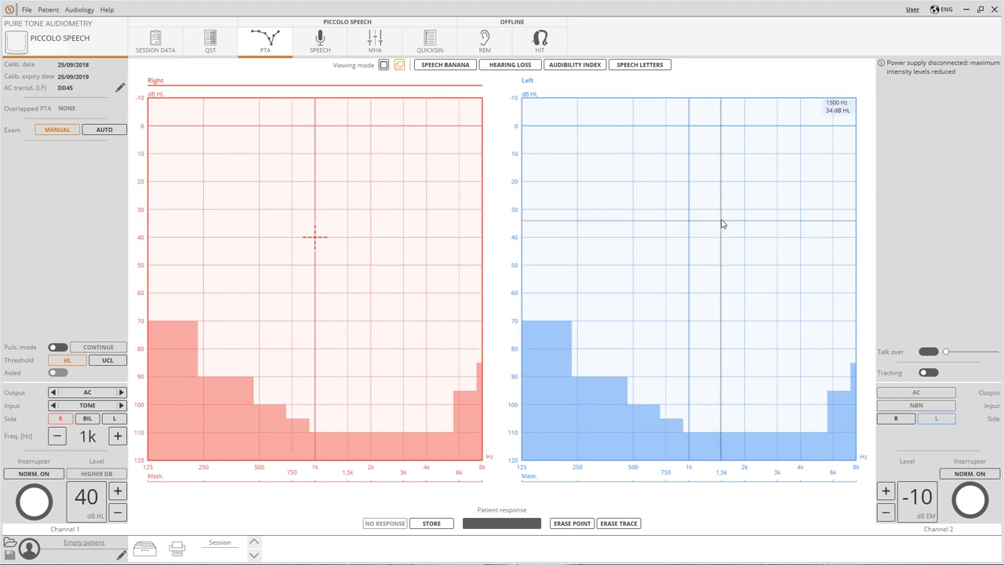
pyautogui.moveTo(547, 89)
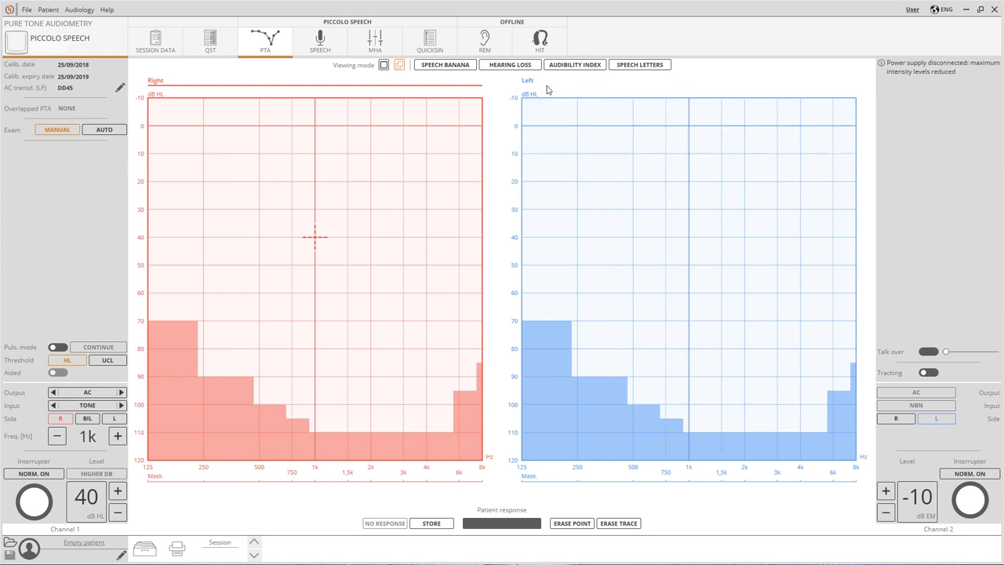
pyautogui.click(59, 417)
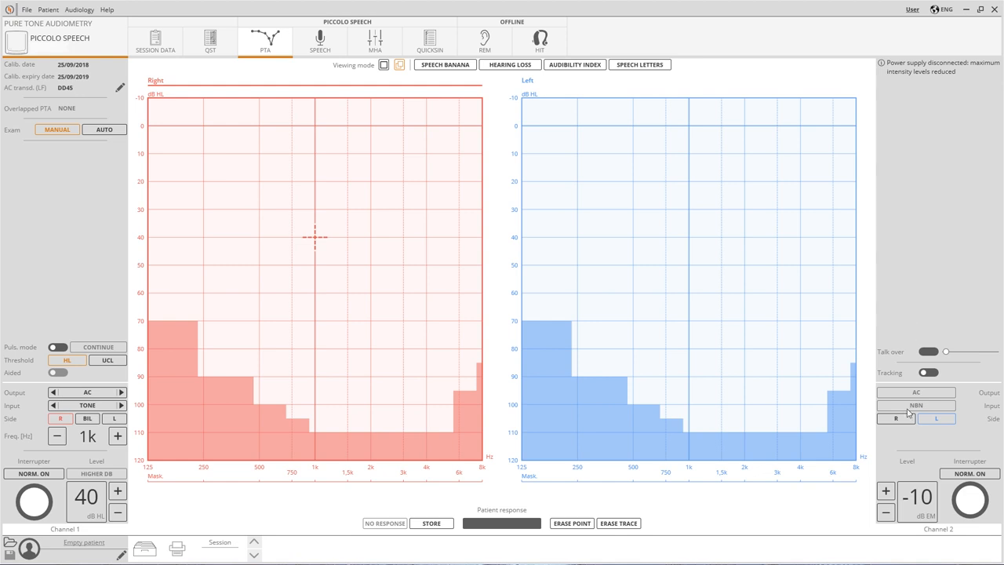
pyautogui.moveTo(409, 259)
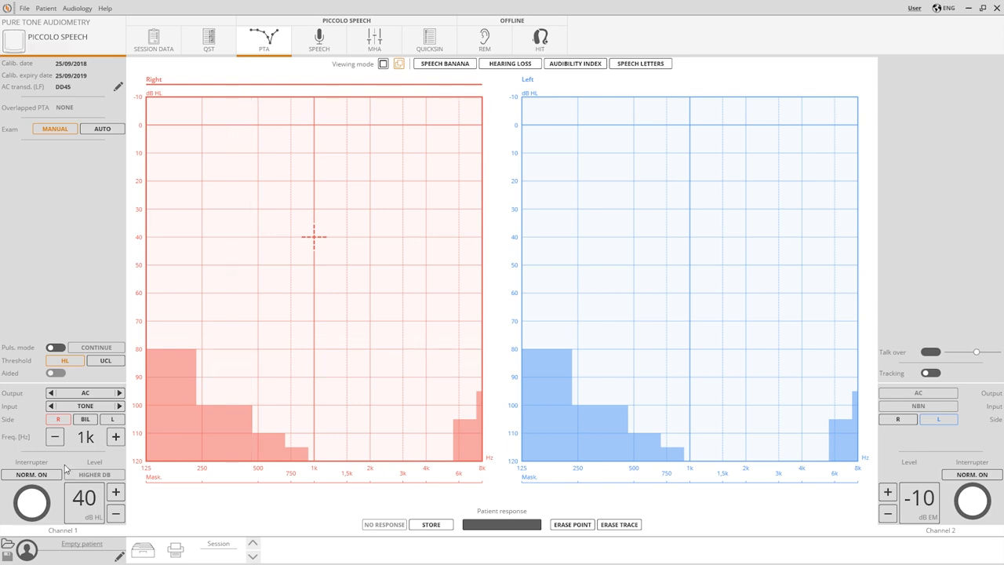
pyautogui.moveTo(881, 311)
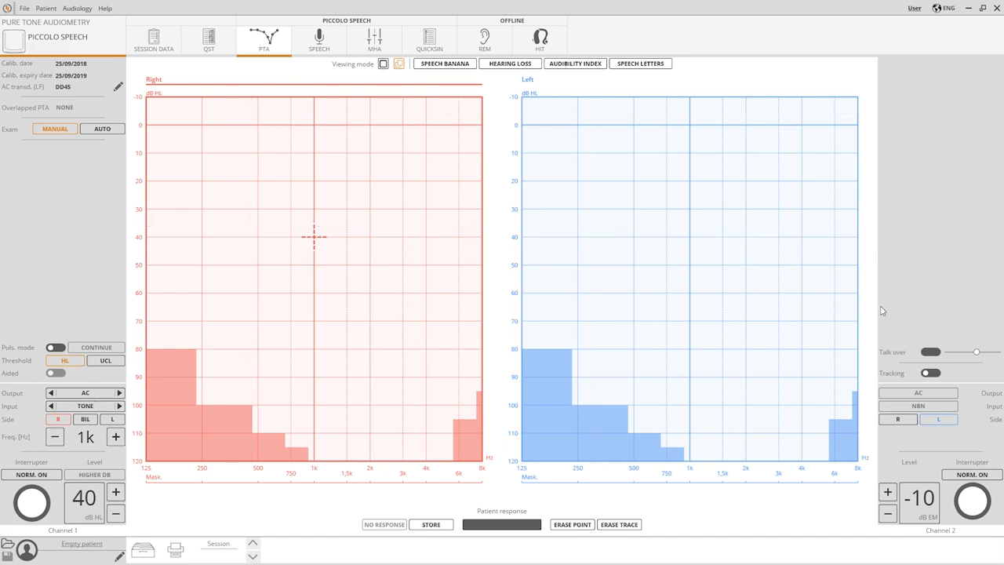
pyautogui.moveTo(955, 405)
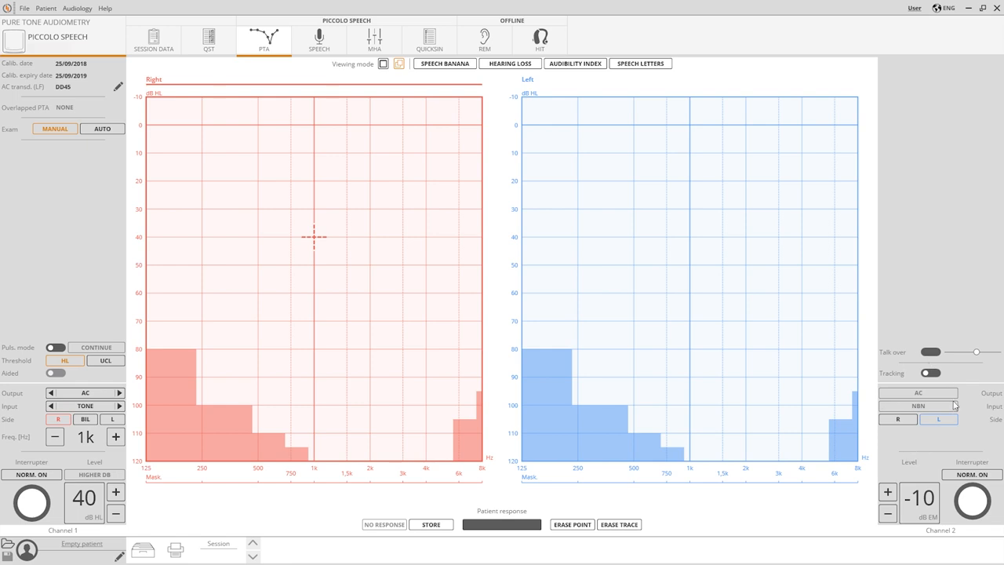
pyautogui.moveTo(935, 449)
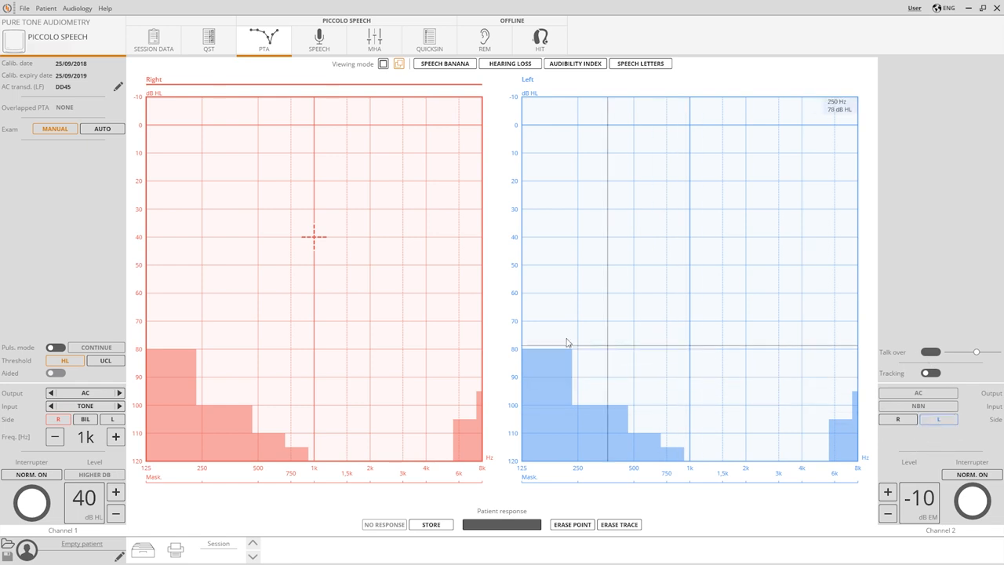
# - Keep air conduction as output and pure tone as the channel 1 stimulus
pyautogui.click(85, 392)
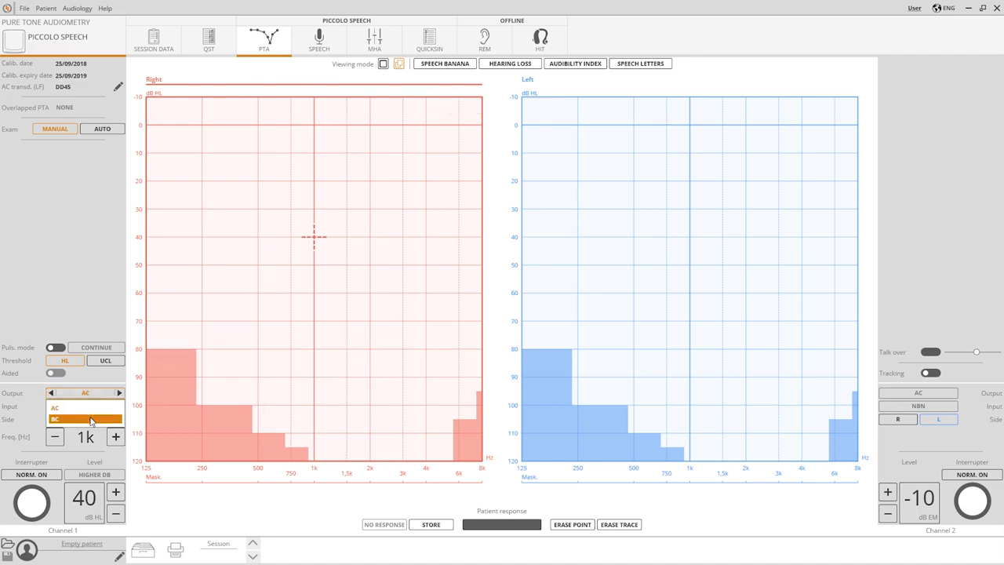
pyautogui.click(85, 405)
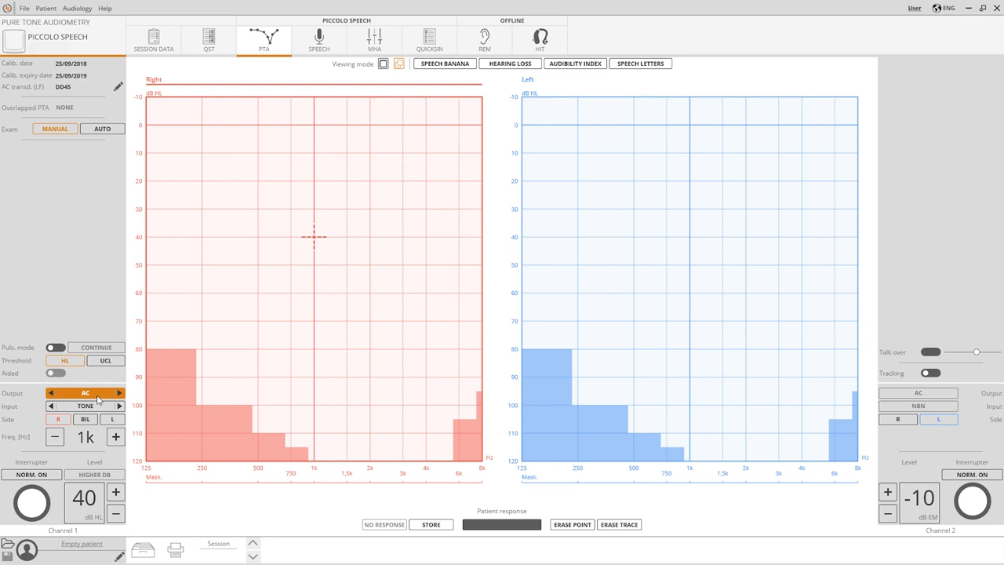
pyautogui.click(84, 404)
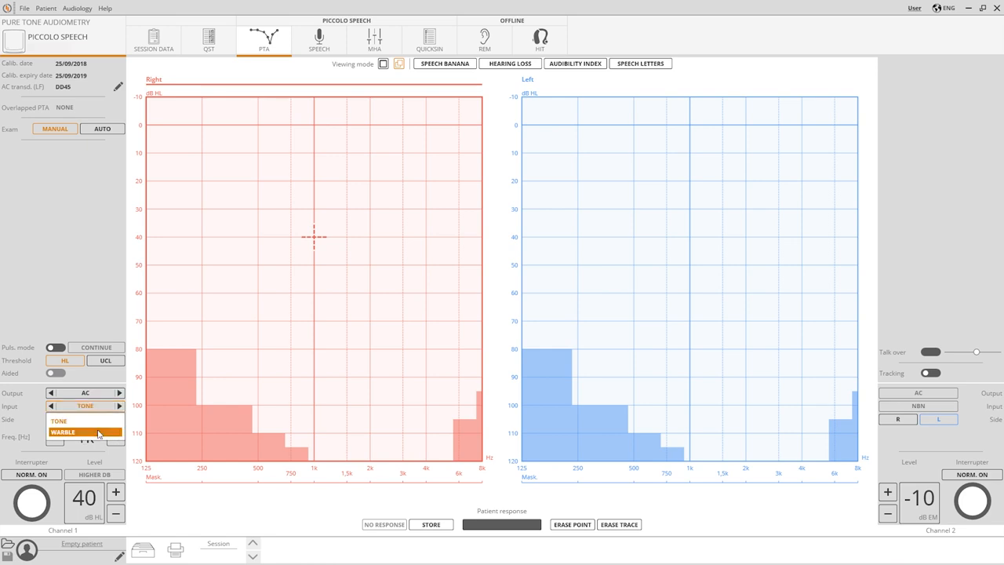
pyautogui.click(58, 420)
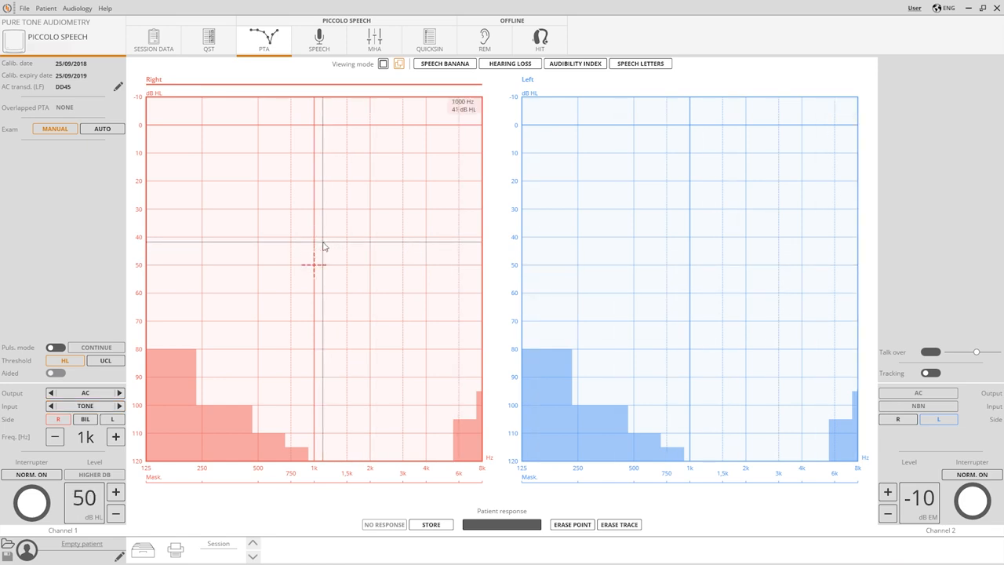
# - Adjust channel 1 between 40 and 50 dB HL and raise channel 2 noise to 10 dB
pyautogui.click(116, 515)
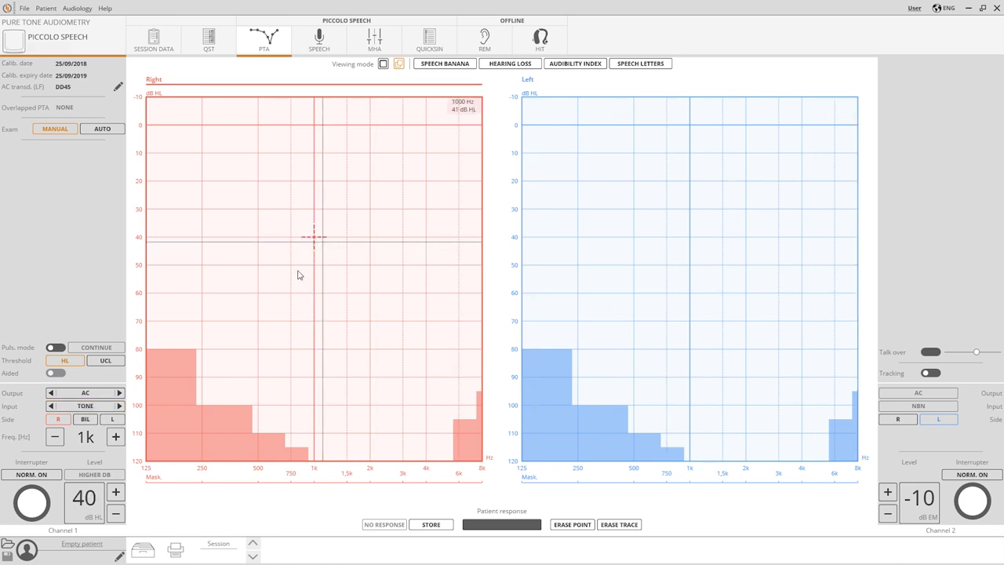
pyautogui.click(116, 493)
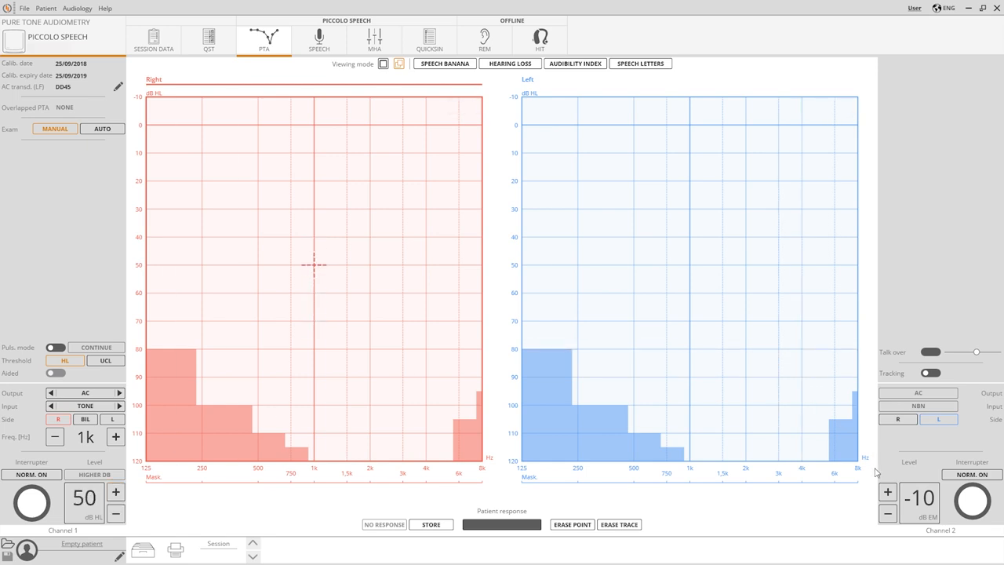
pyautogui.click(888, 492)
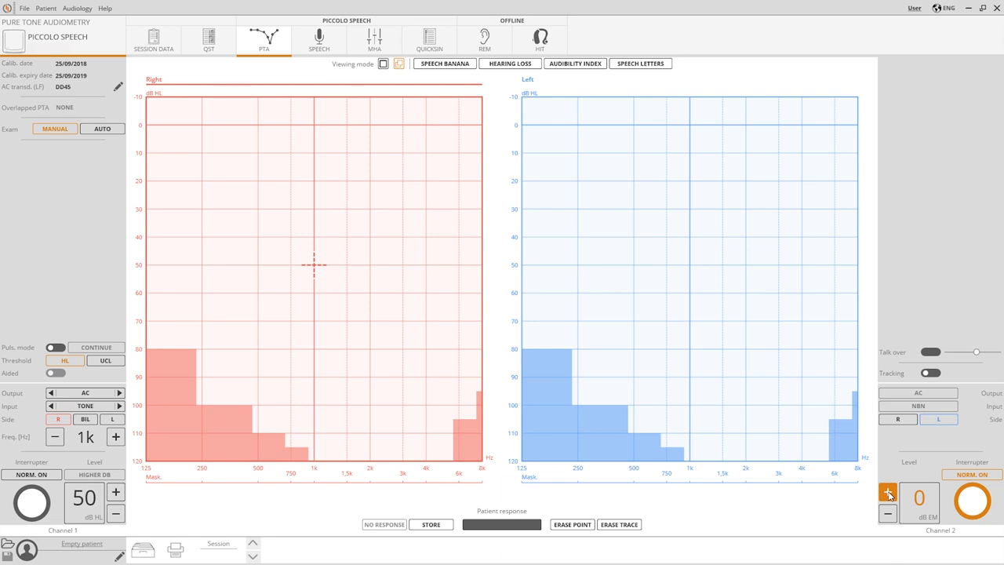
pyautogui.click(887, 491)
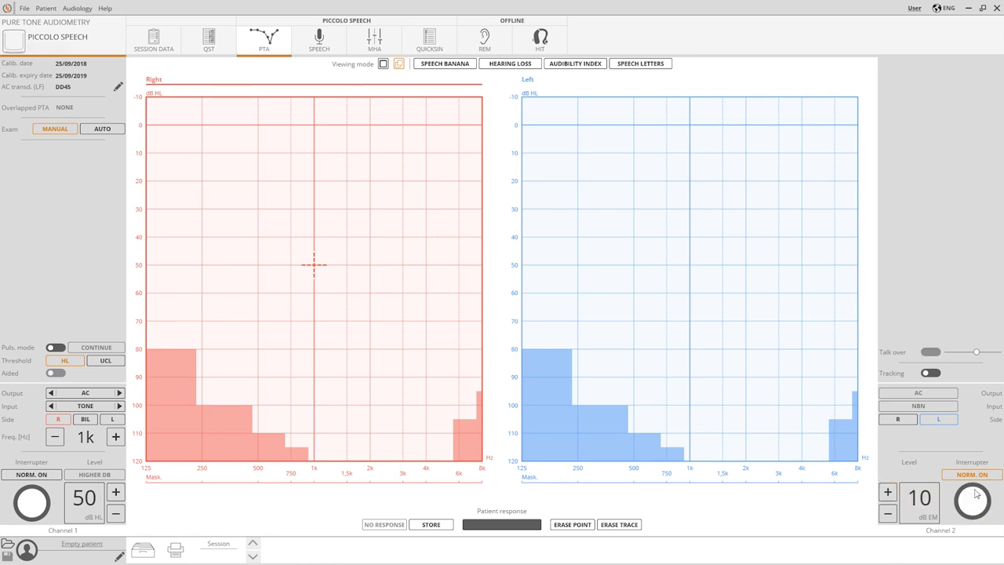
pyautogui.moveTo(446, 352)
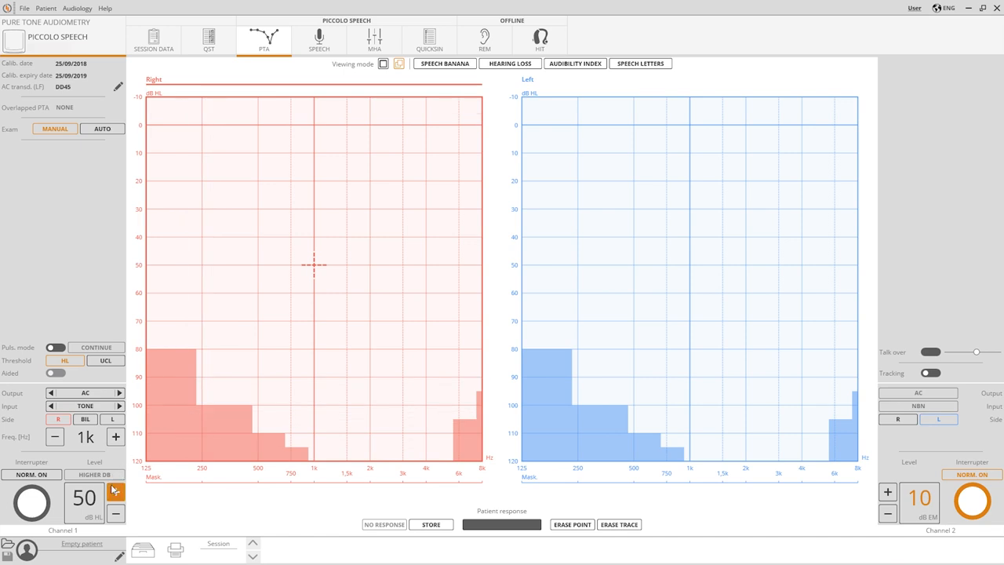
# - Push the channel 1 tone above 100 dB HL with HIGHER ON, reaching 115 dB HL
pyautogui.click(116, 491)
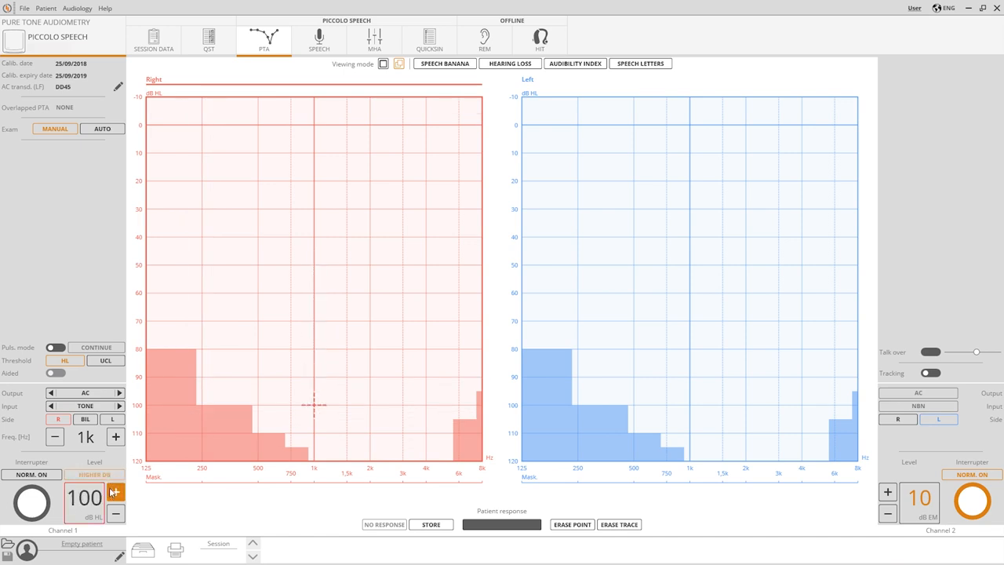
pyautogui.click(116, 492)
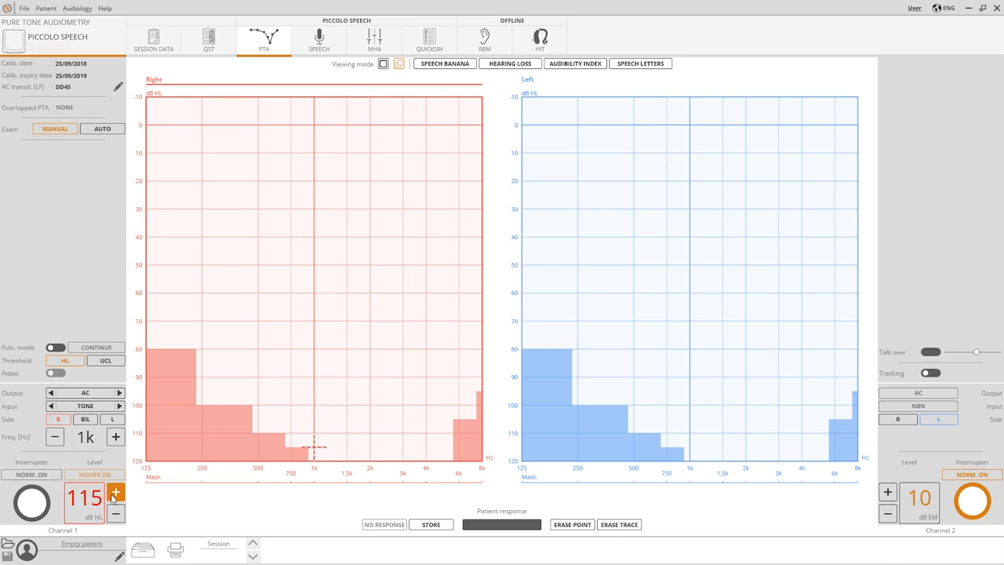
pyautogui.click(116, 492)
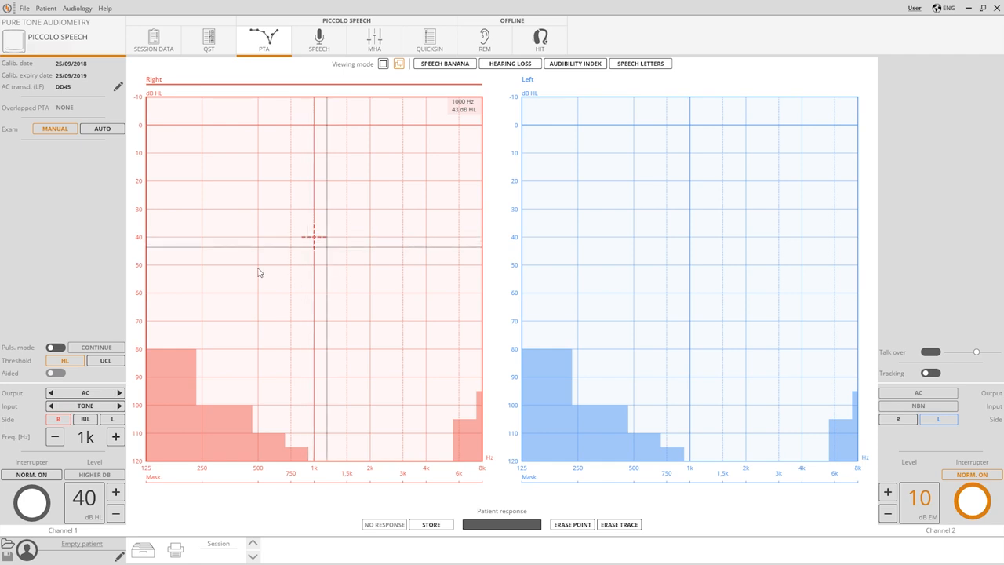
# - Lower the frequency to 500 Hz and switch the tone from pulsed to continuous presentation
pyautogui.click(117, 436)
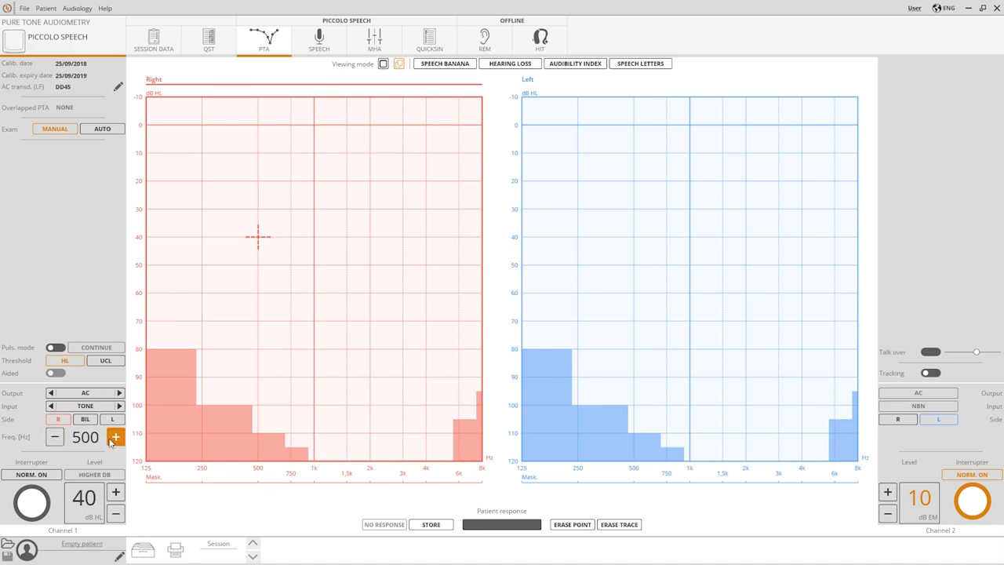
pyautogui.click(116, 436)
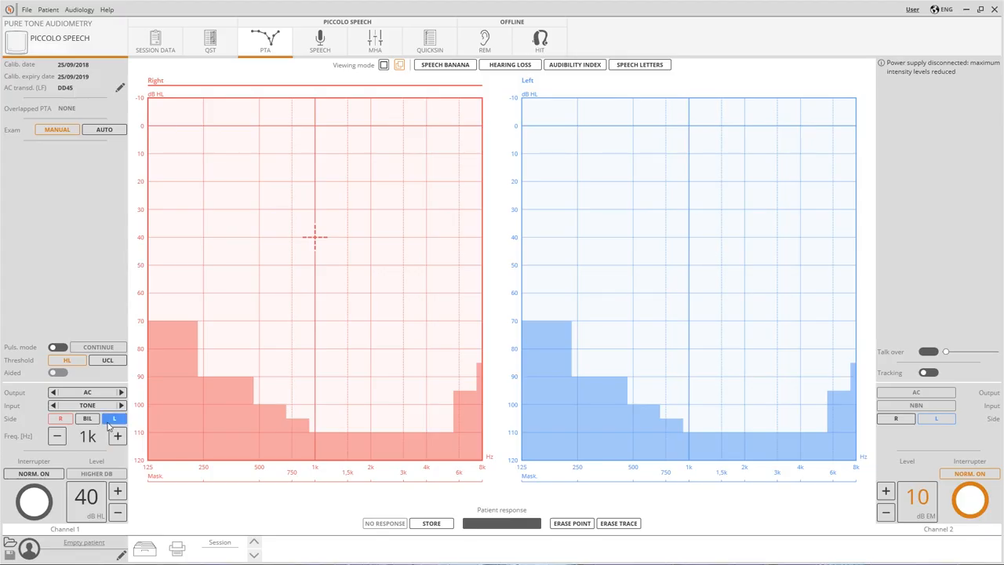
pyautogui.click(58, 346)
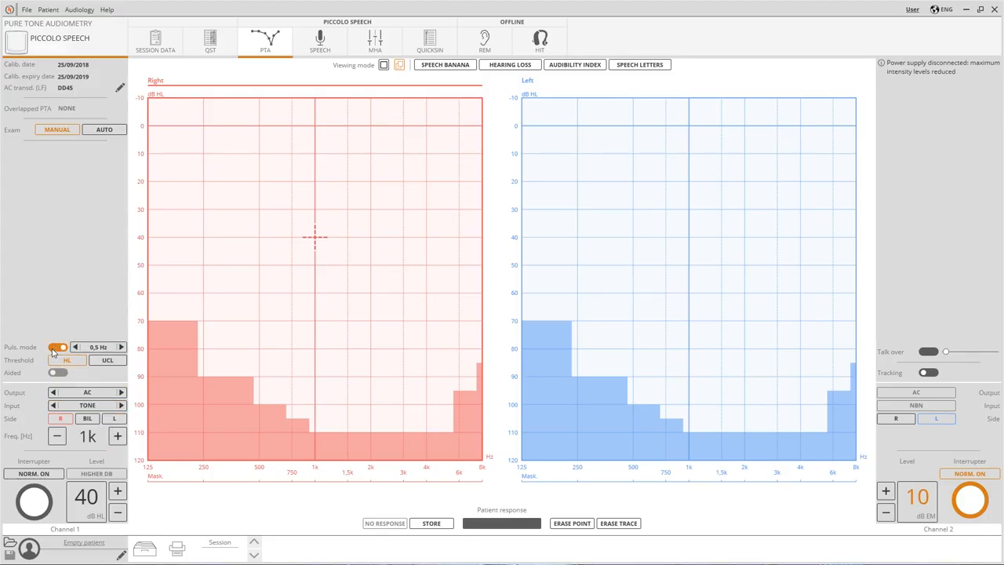
pyautogui.click(99, 347)
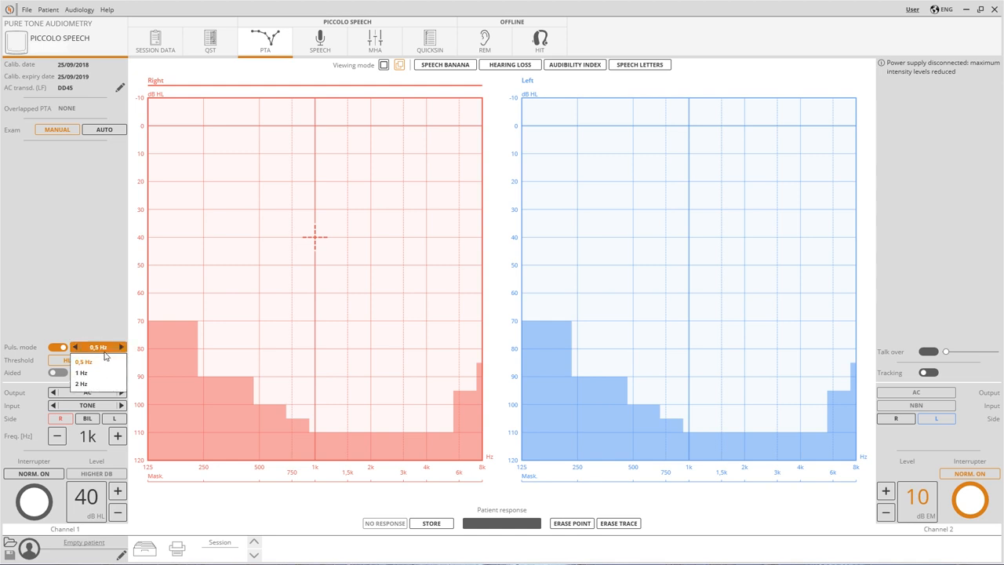
pyautogui.click(60, 346)
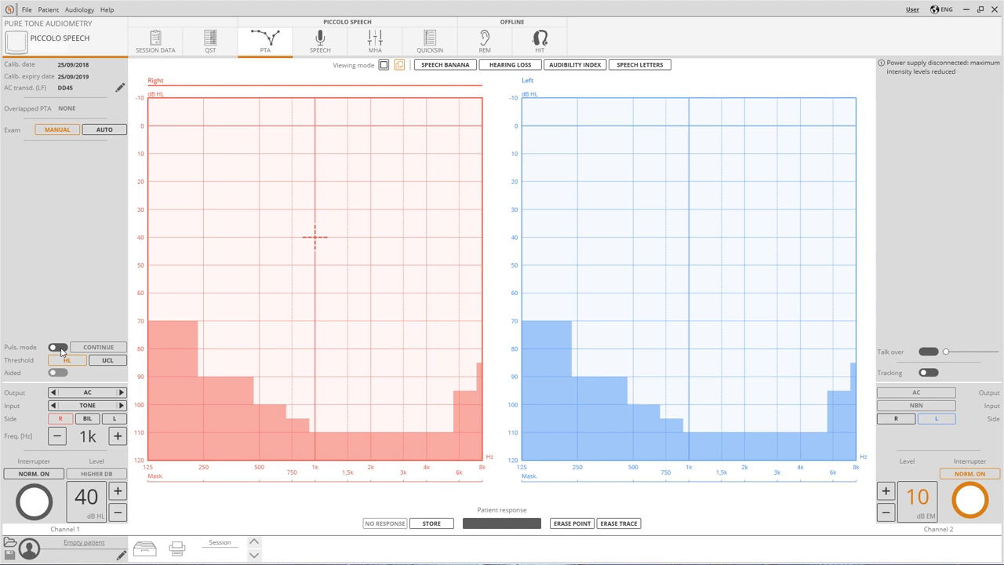
# - Link both channels' levels, raise them together, and try the Tracking toggle
pyautogui.click(929, 373)
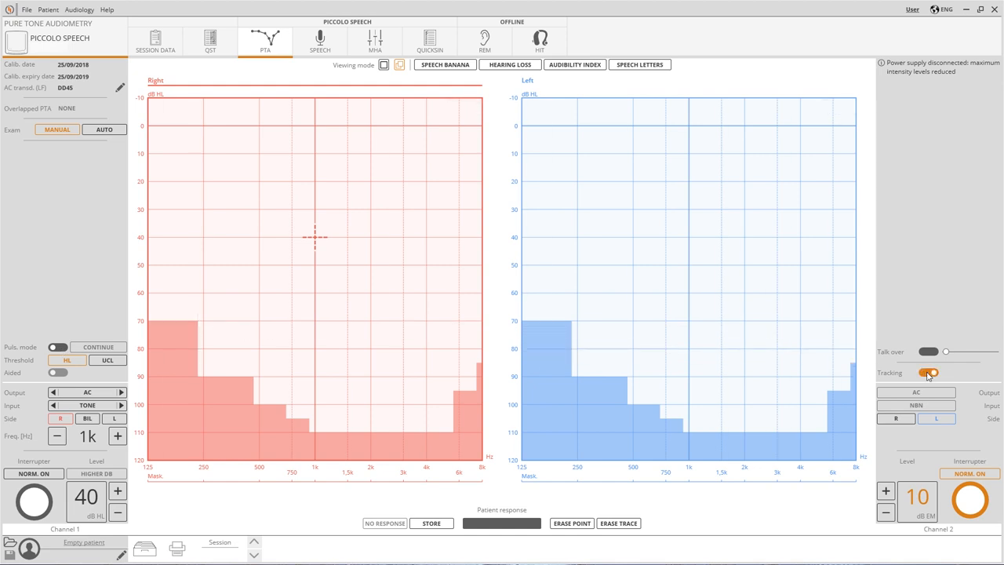
pyautogui.click(928, 374)
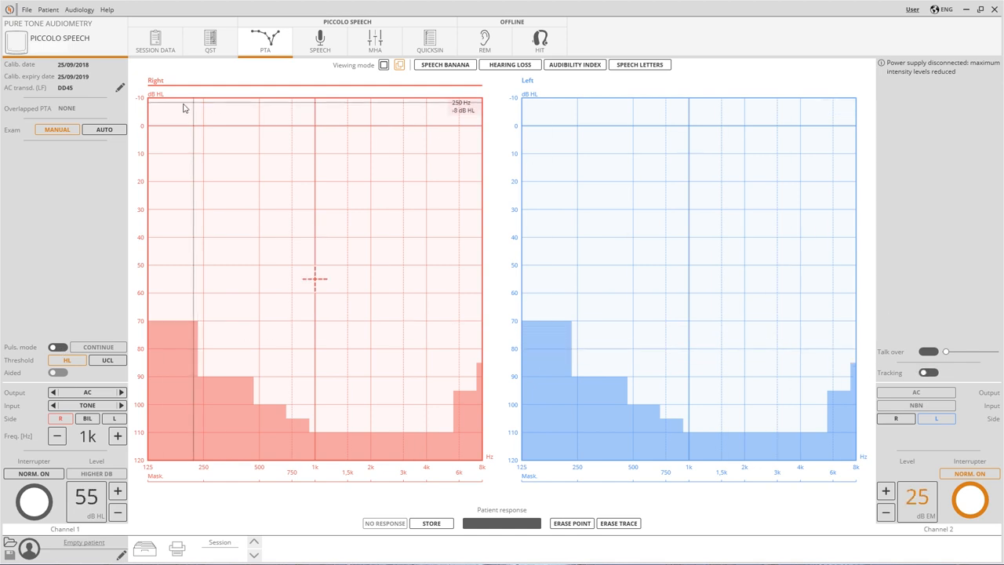
pyautogui.click(103, 128)
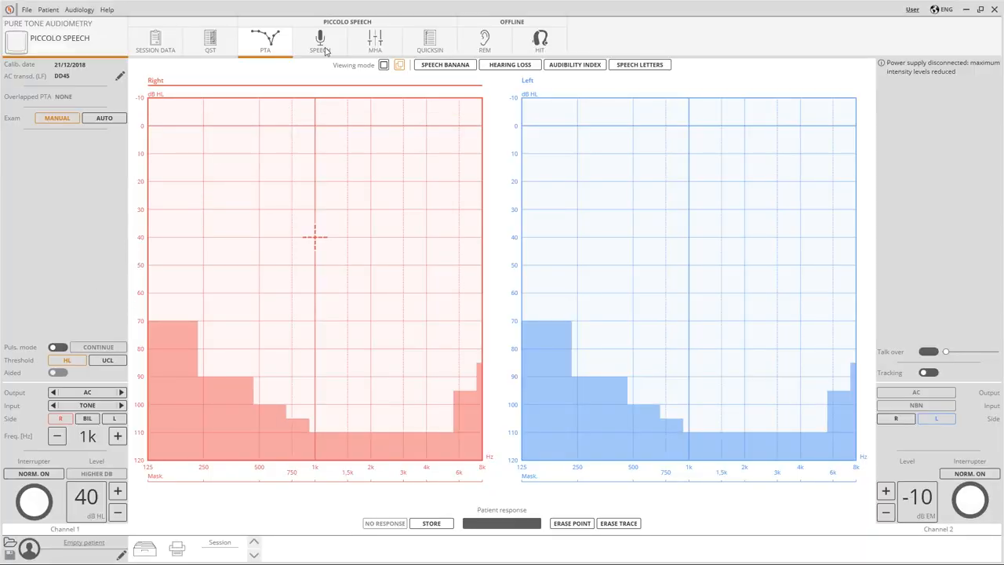
# - Switch to speech audiometry and set channel 1 input to MIC, then back to USB1
pyautogui.click(320, 41)
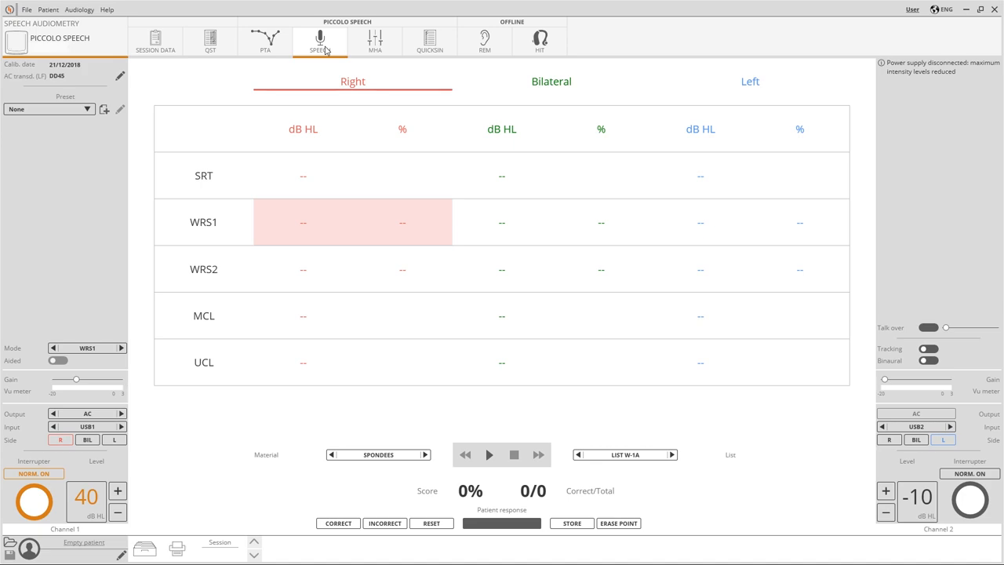
pyautogui.click(86, 426)
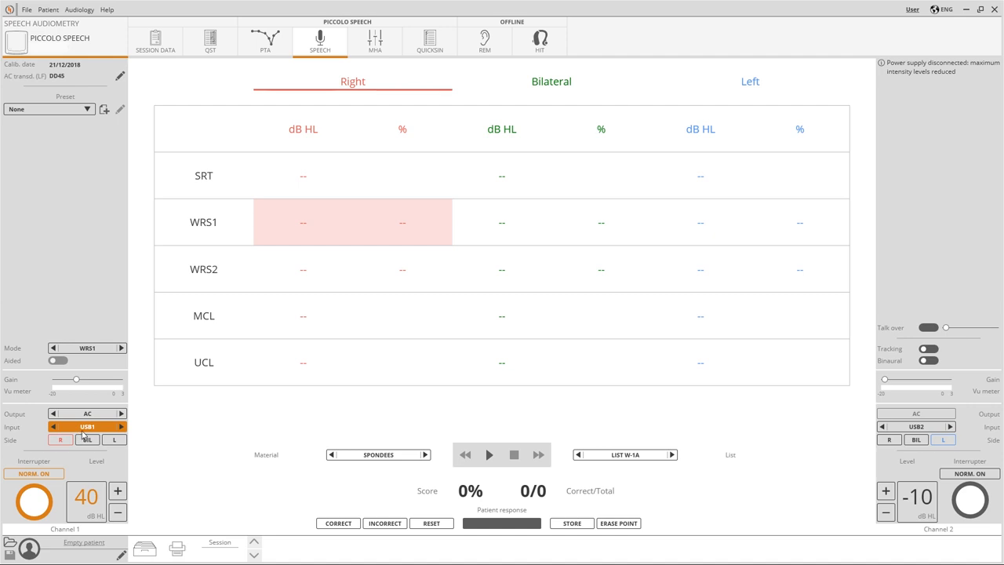
pyautogui.click(87, 426)
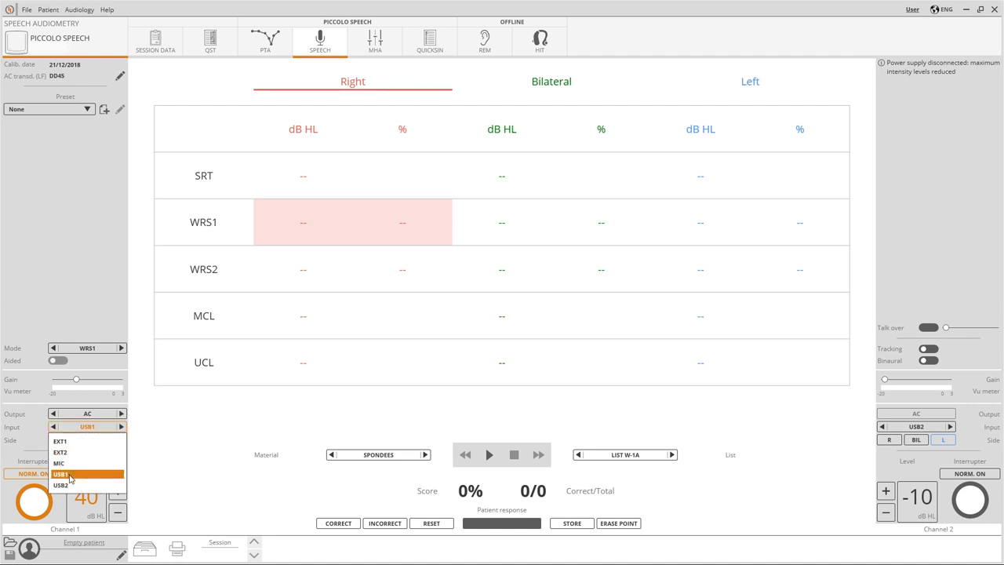
pyautogui.moveTo(72, 468)
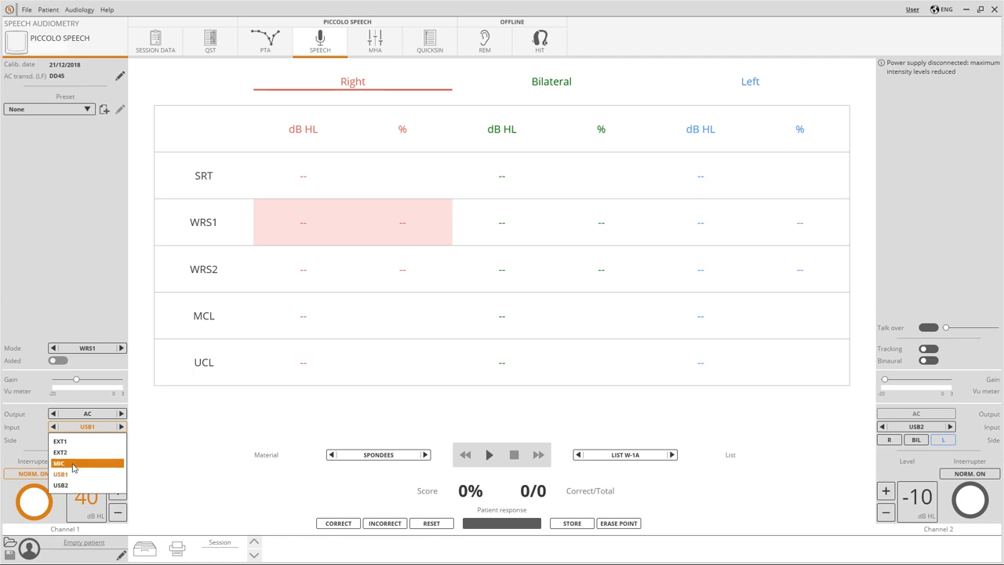
pyautogui.click(59, 462)
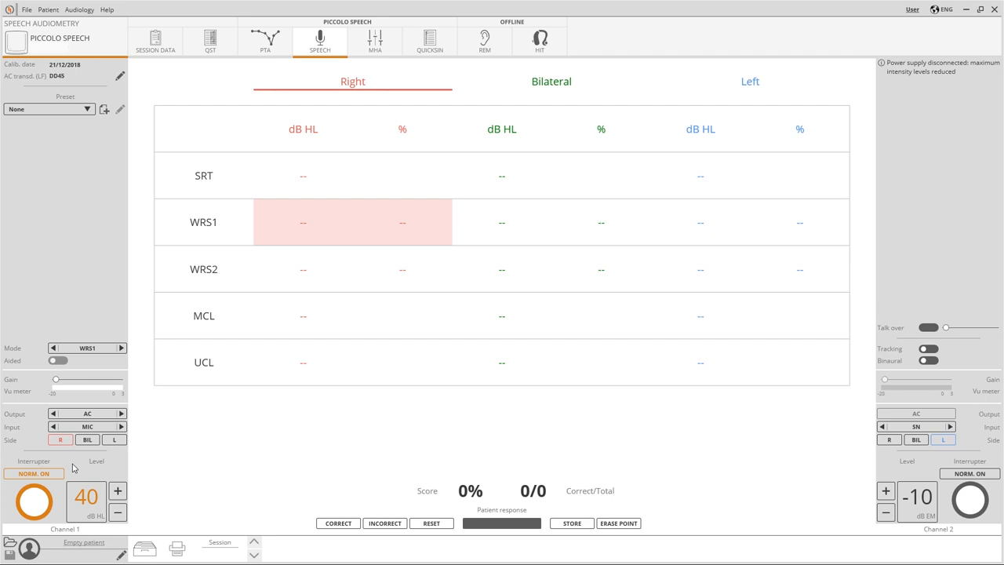
pyautogui.click(378, 455)
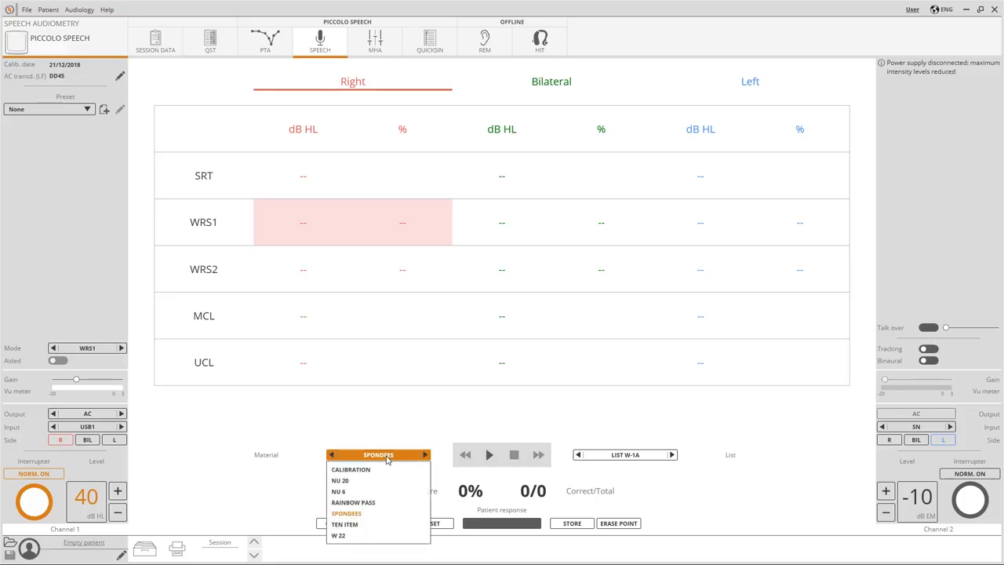
# - Play and stop the 1000 Hz calibration tone, then start presenting the SPONDEES word list
pyautogui.click(351, 469)
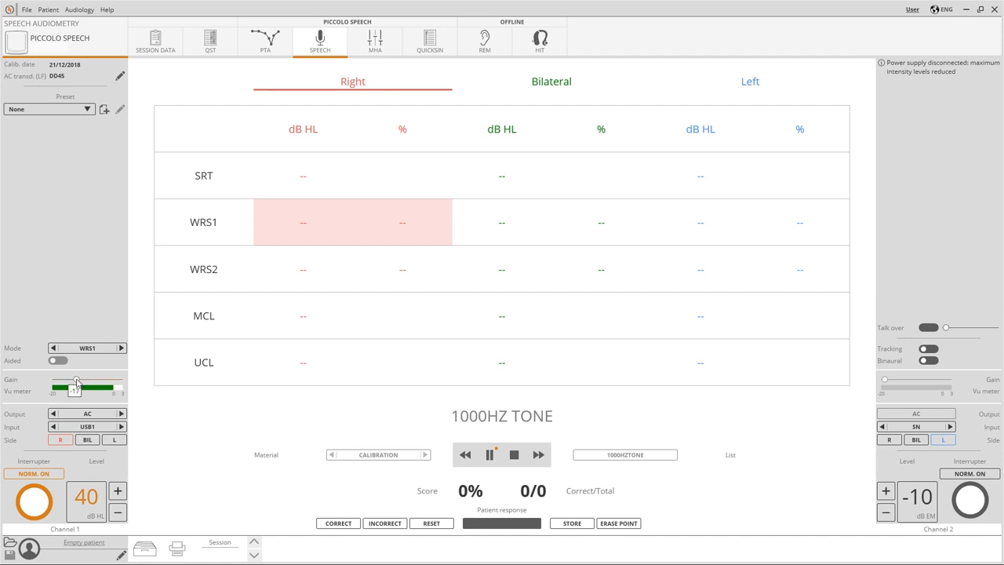
pyautogui.click(514, 455)
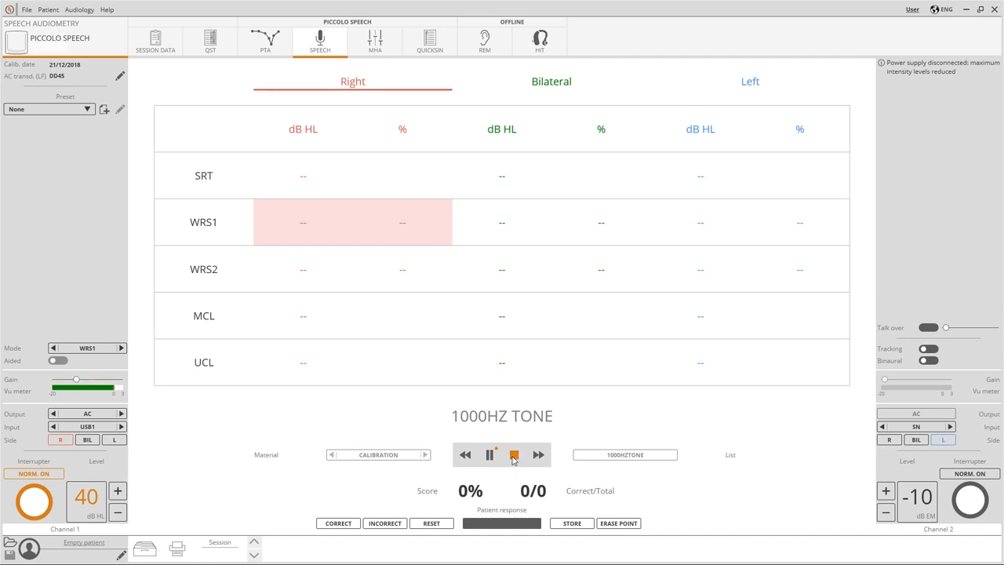
pyautogui.click(378, 454)
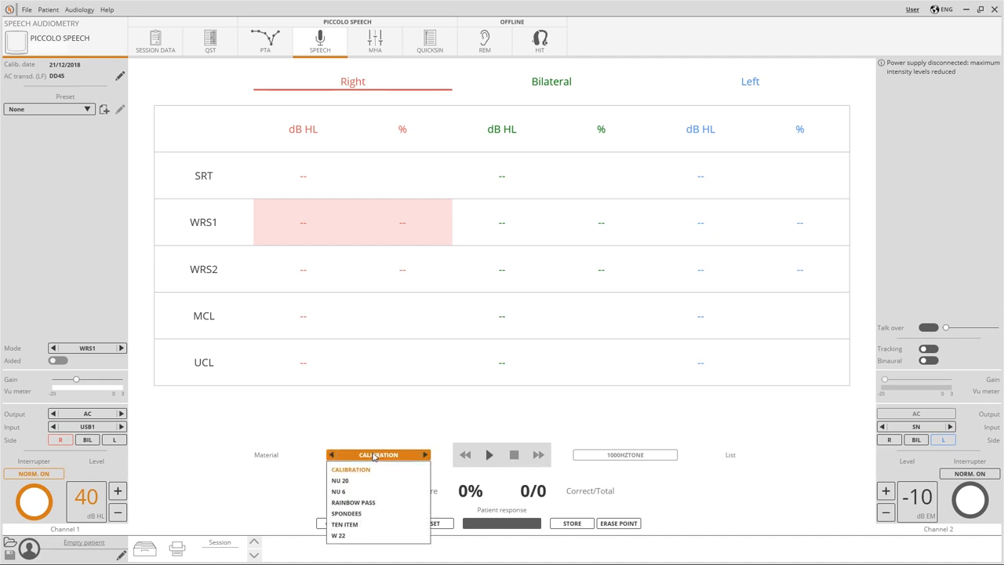
pyautogui.click(345, 513)
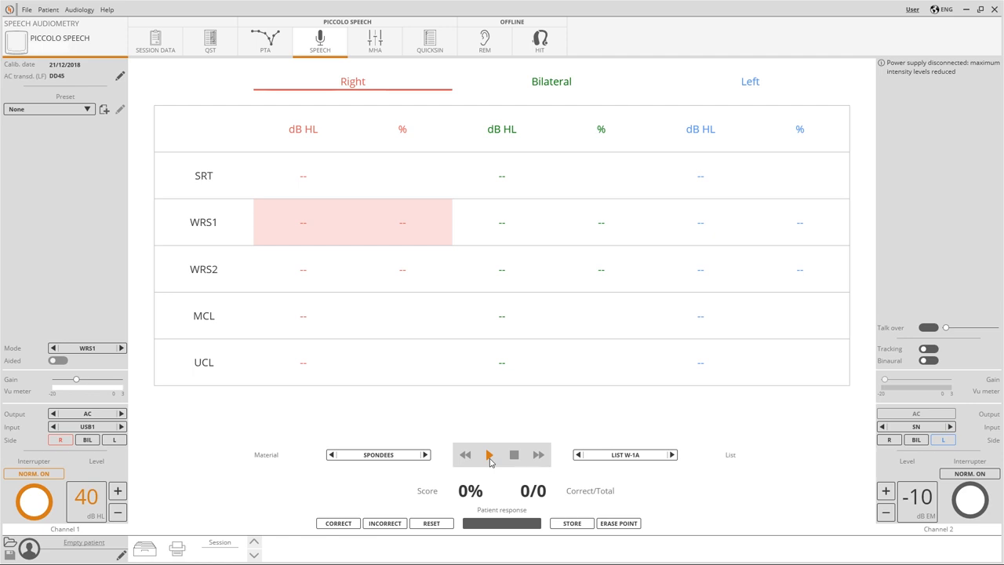
pyautogui.click(489, 455)
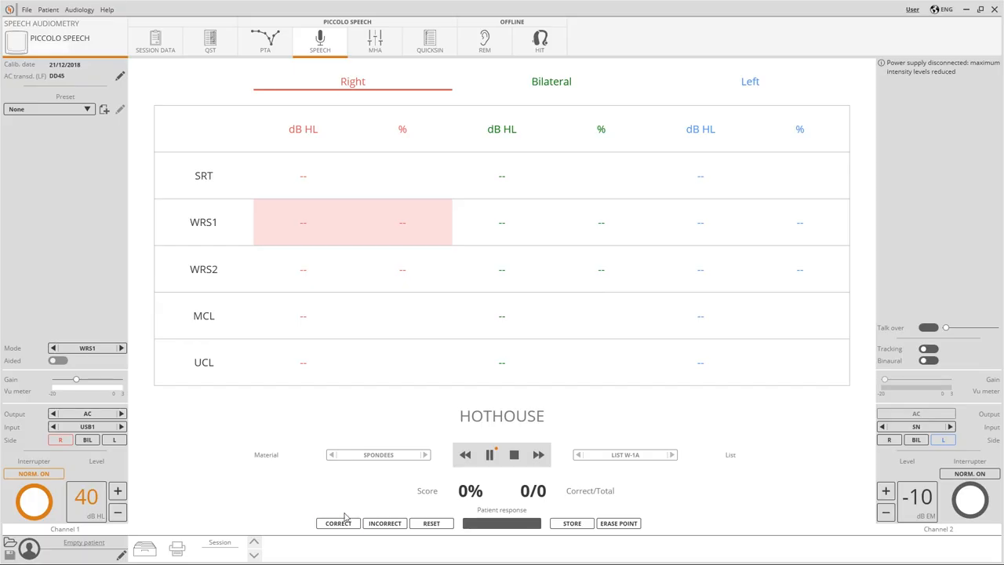
# - Score the words correct/incorrect and store the right-ear WRS1 of 40 dB HL, 66%
pyautogui.click(337, 524)
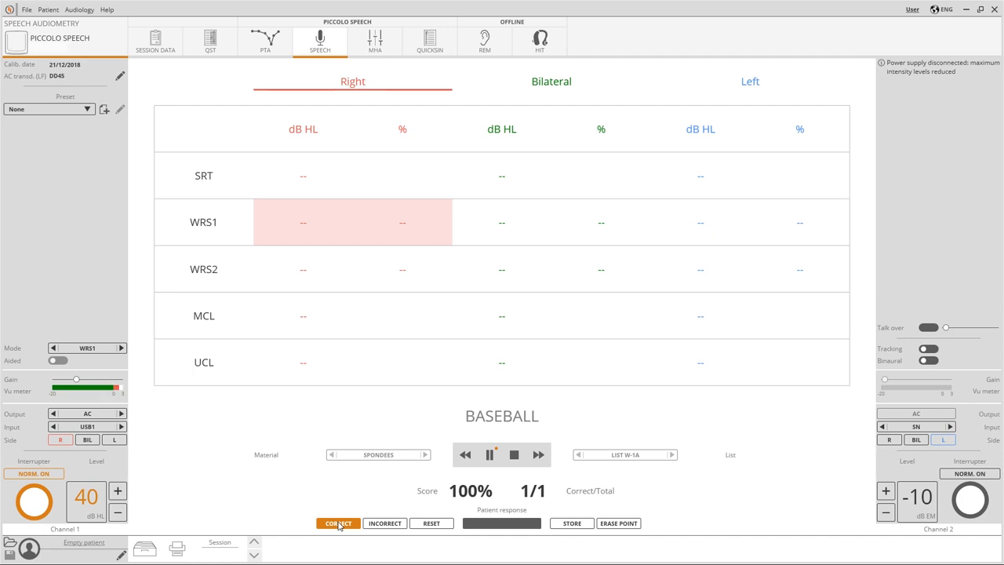
pyautogui.click(384, 524)
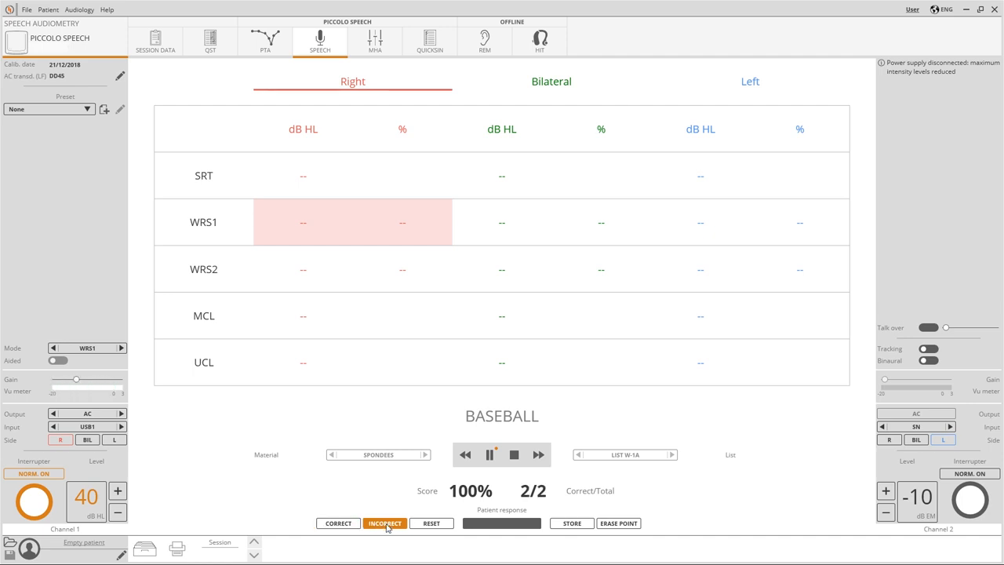
pyautogui.click(384, 524)
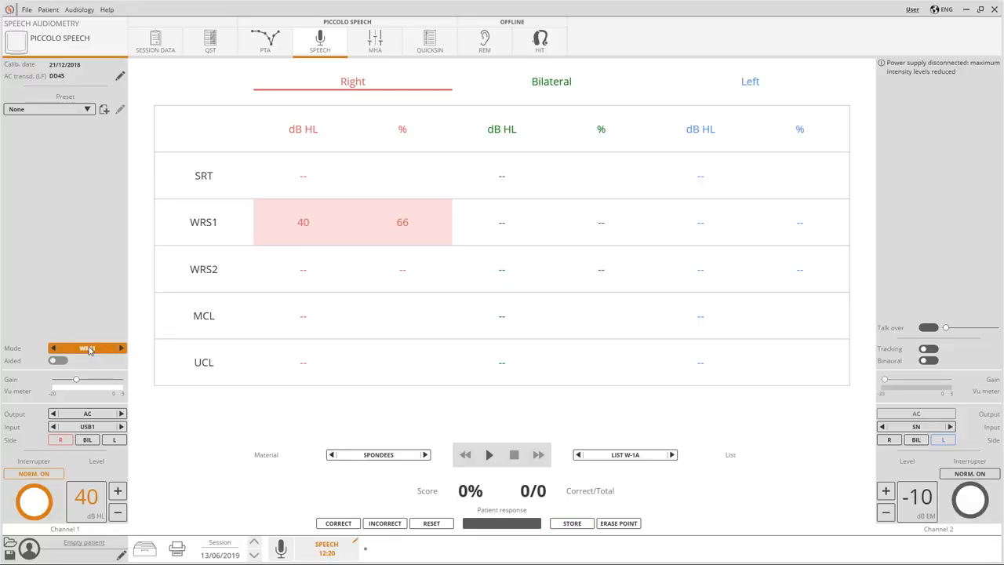
# - Change the speech test mode to SRT and then to UCL
pyautogui.click(88, 349)
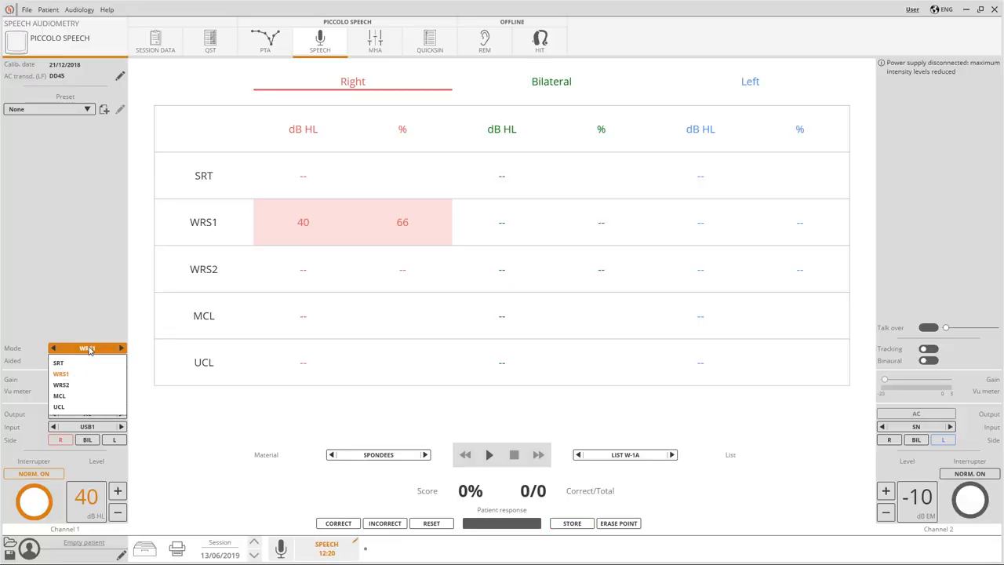
pyautogui.click(58, 362)
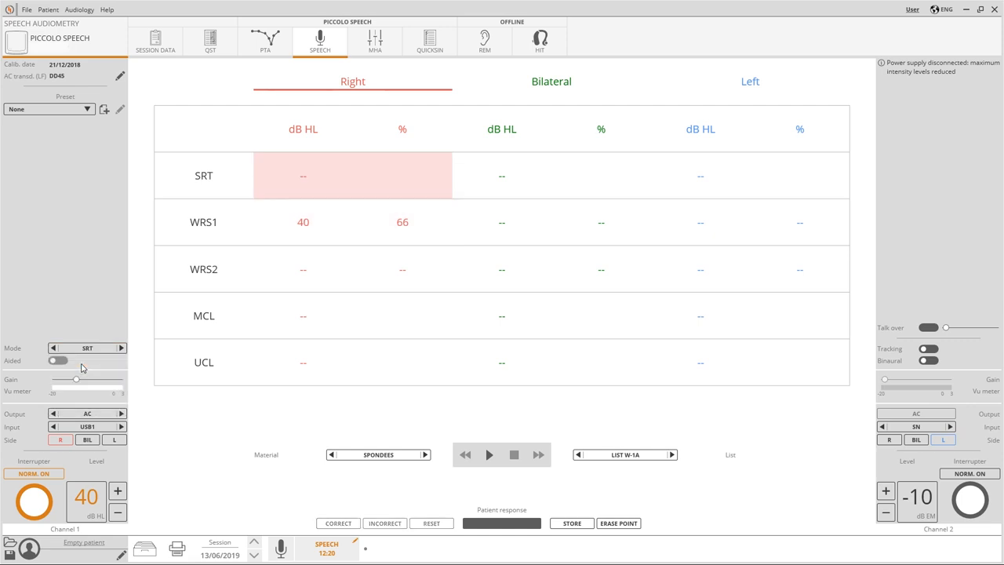
pyautogui.click(88, 348)
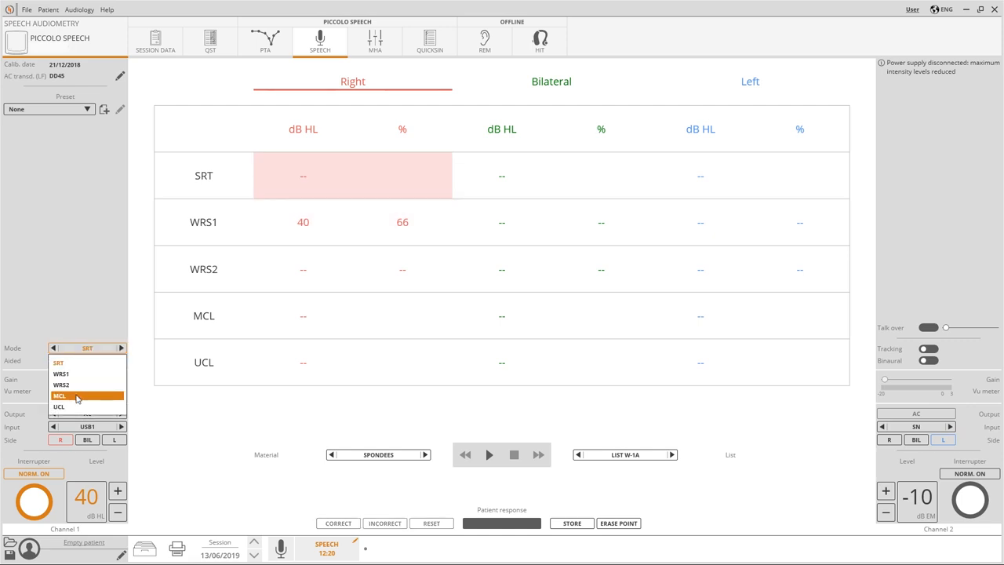
pyautogui.click(59, 406)
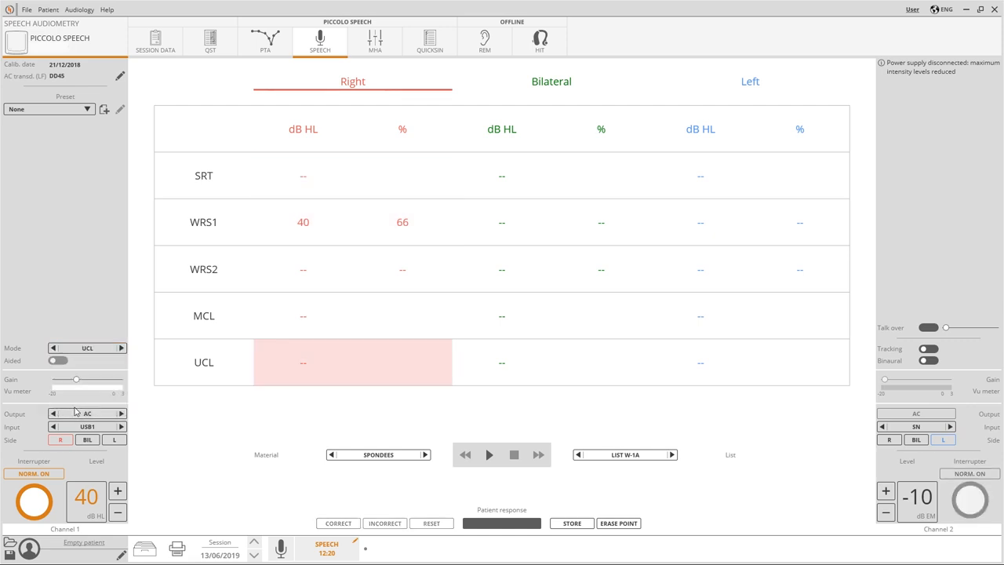